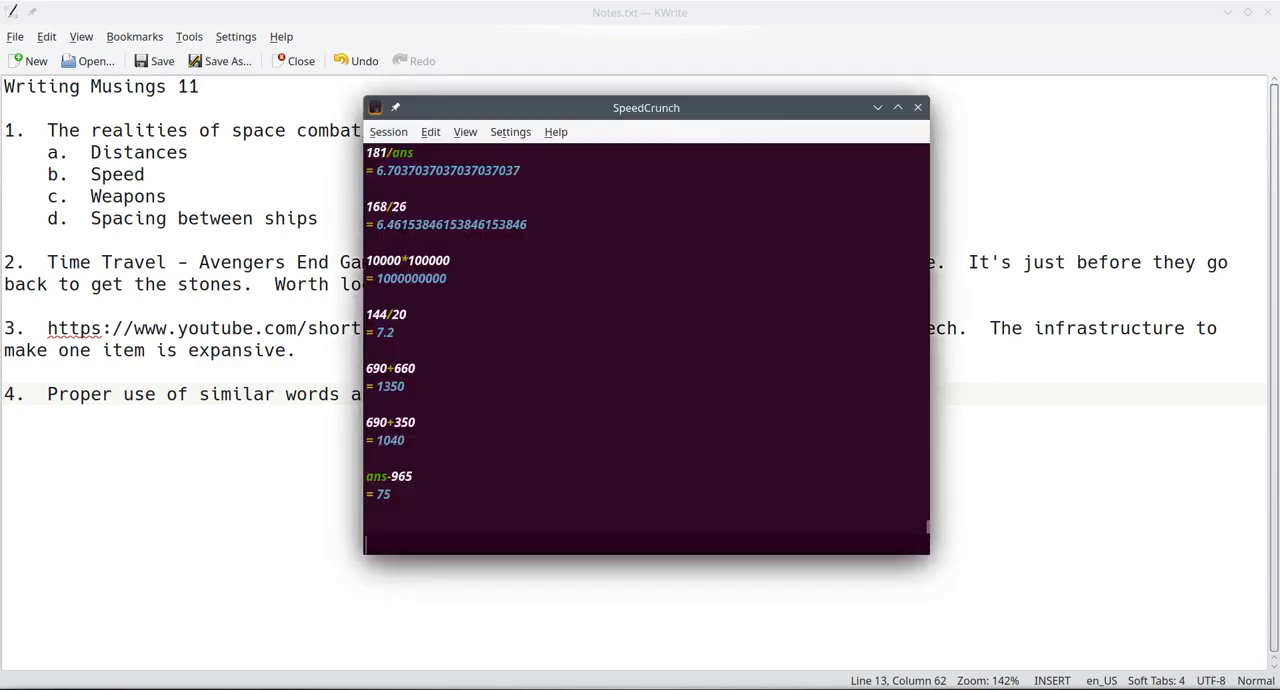
{"action": "mouse_move", "coordinate": [556, 289]}
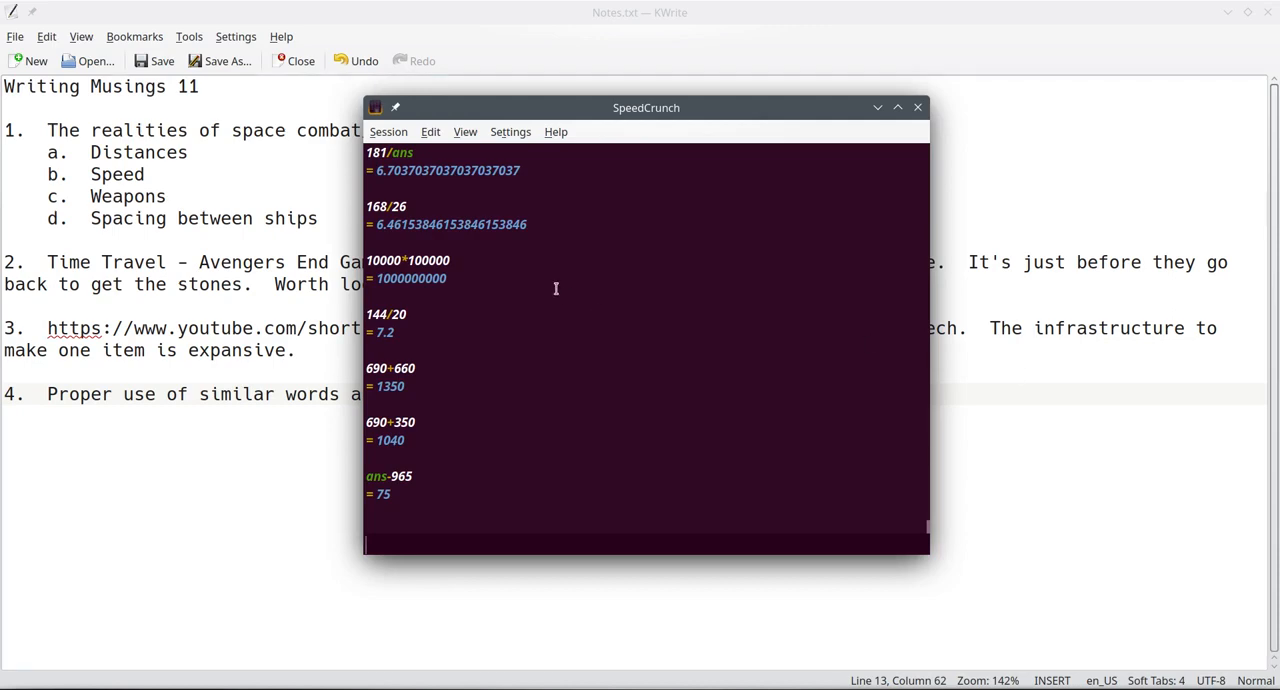
- Browse the Session menu, then bring up the Edit menu with its Clear History option
{"action": "left_click", "coordinate": [388, 131]}
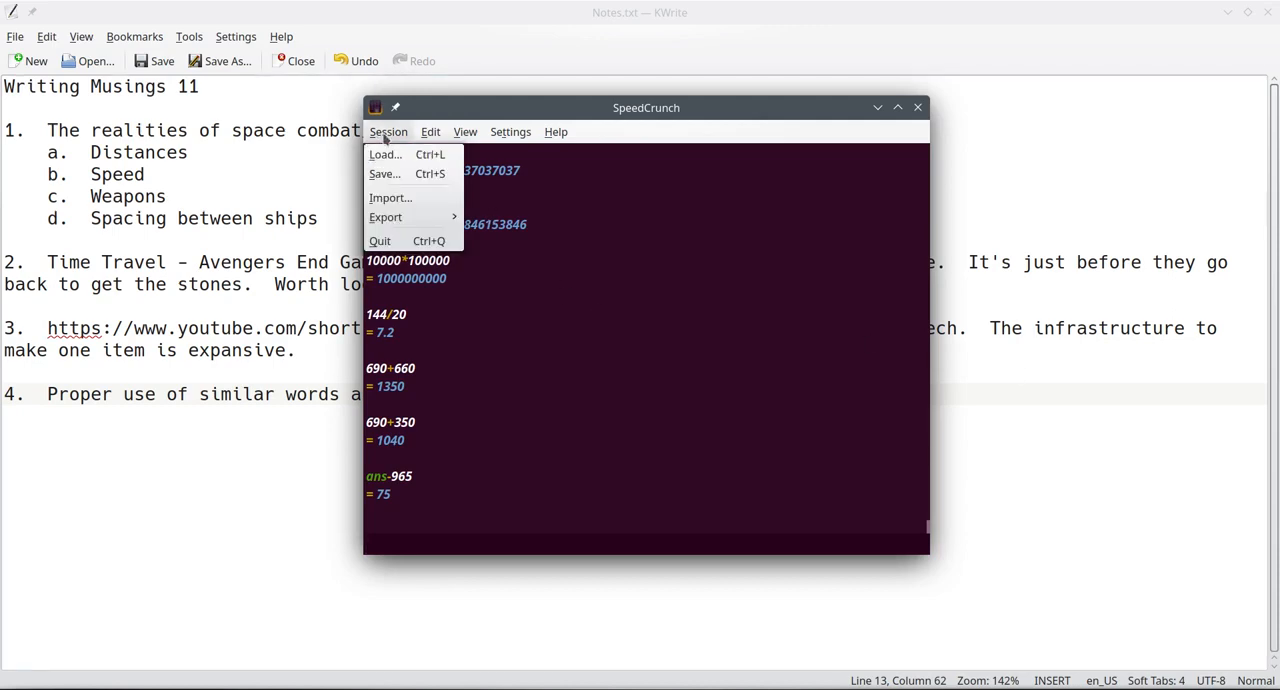
{"action": "left_click", "coordinate": [430, 131]}
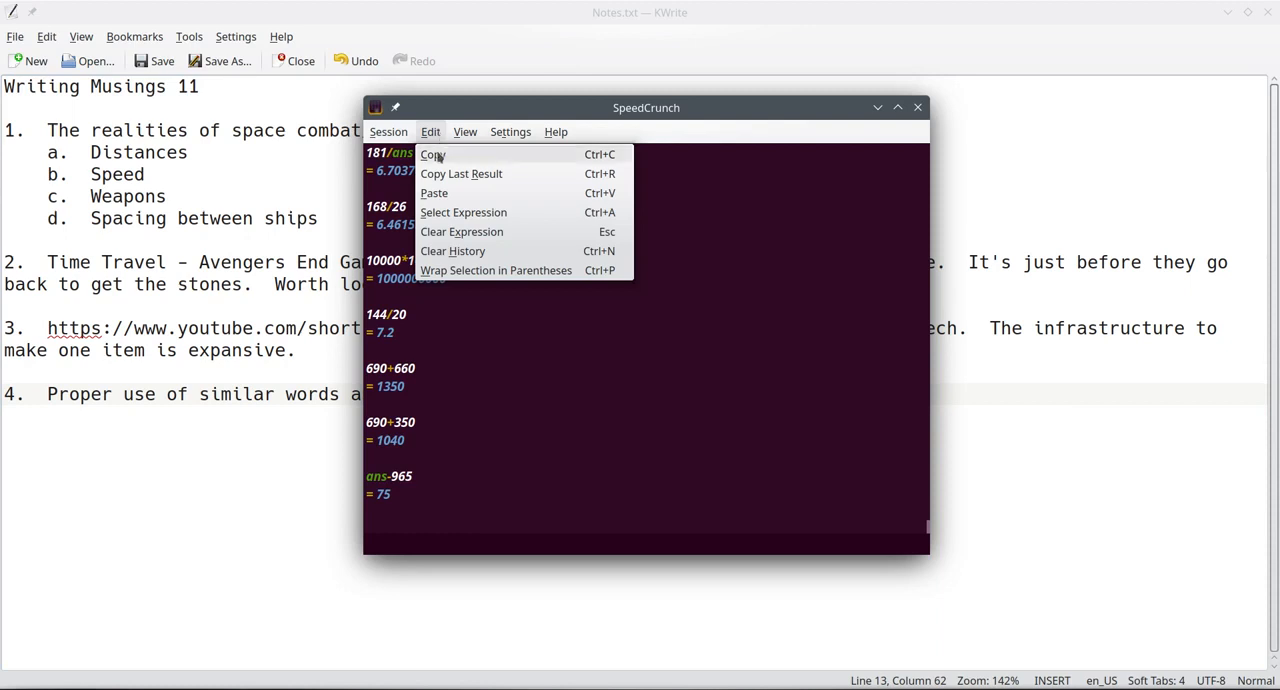
- Clear the history and calculate 60*60*24*365 = 31536000 seconds in a year
{"action": "left_click", "coordinate": [452, 251]}
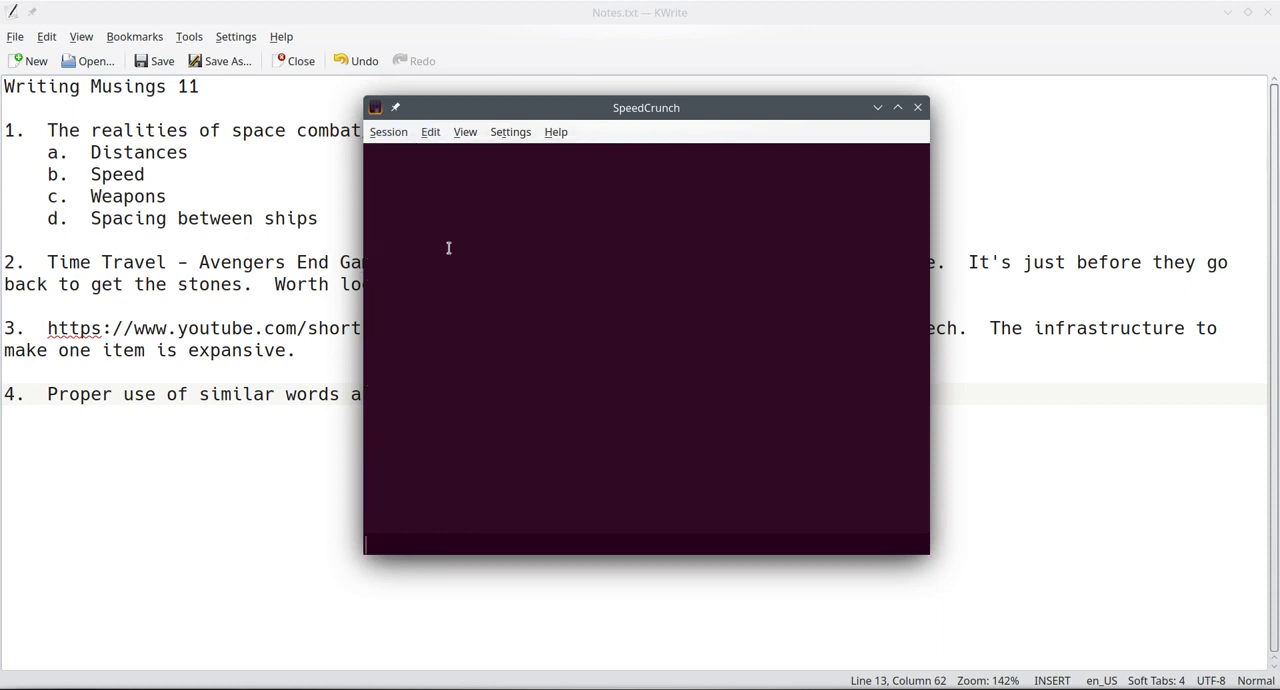
{"action": "mouse_move", "coordinate": [453, 257]}
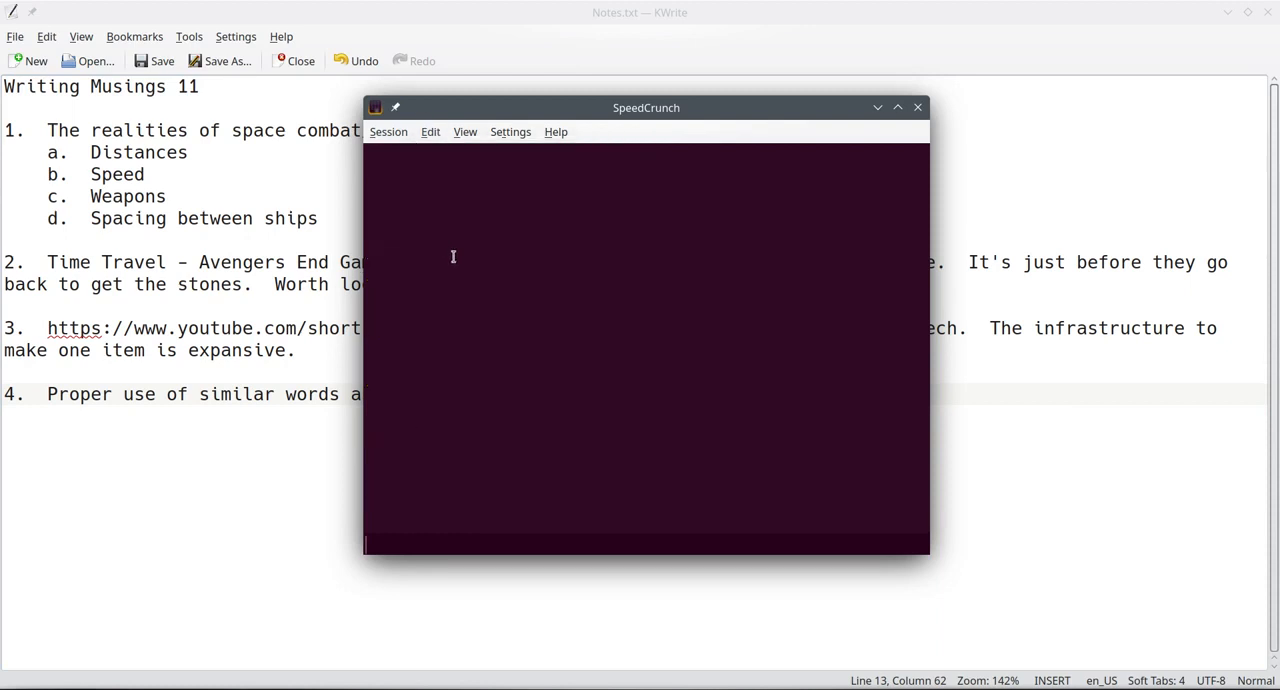
{"action": "mouse_move", "coordinate": [542, 517]}
{"action": "type", "text": "18"}
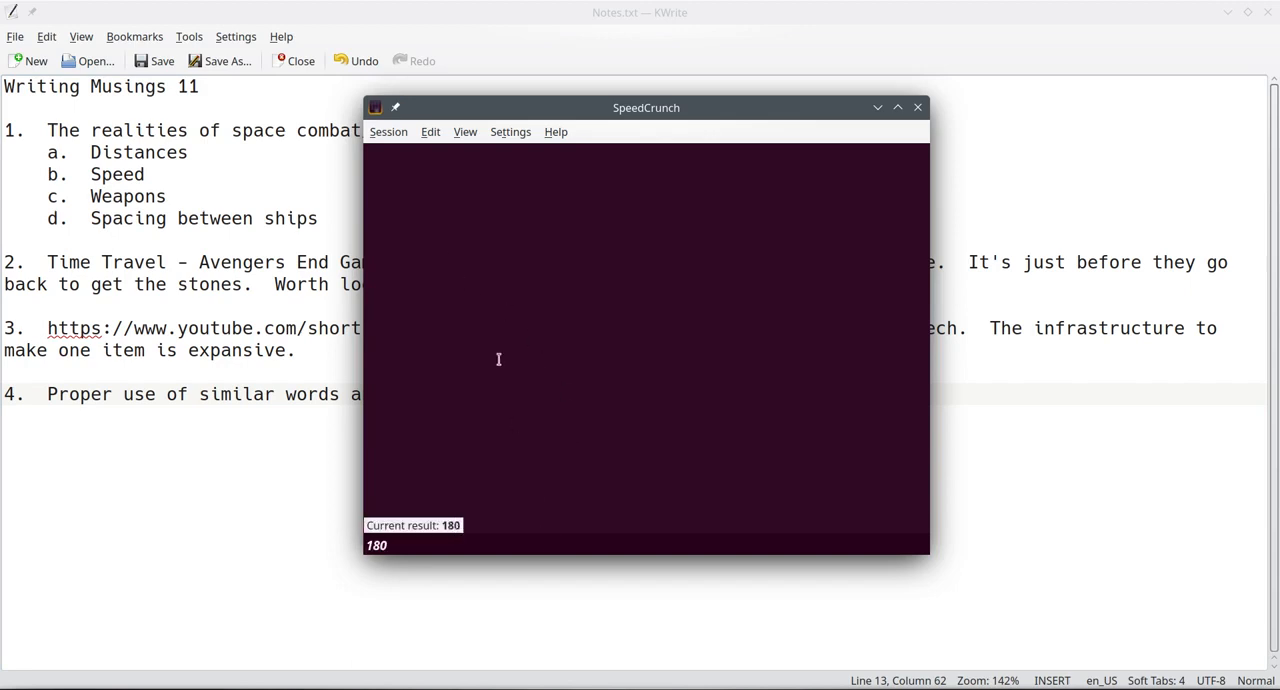
{"action": "type", "text": "000"}
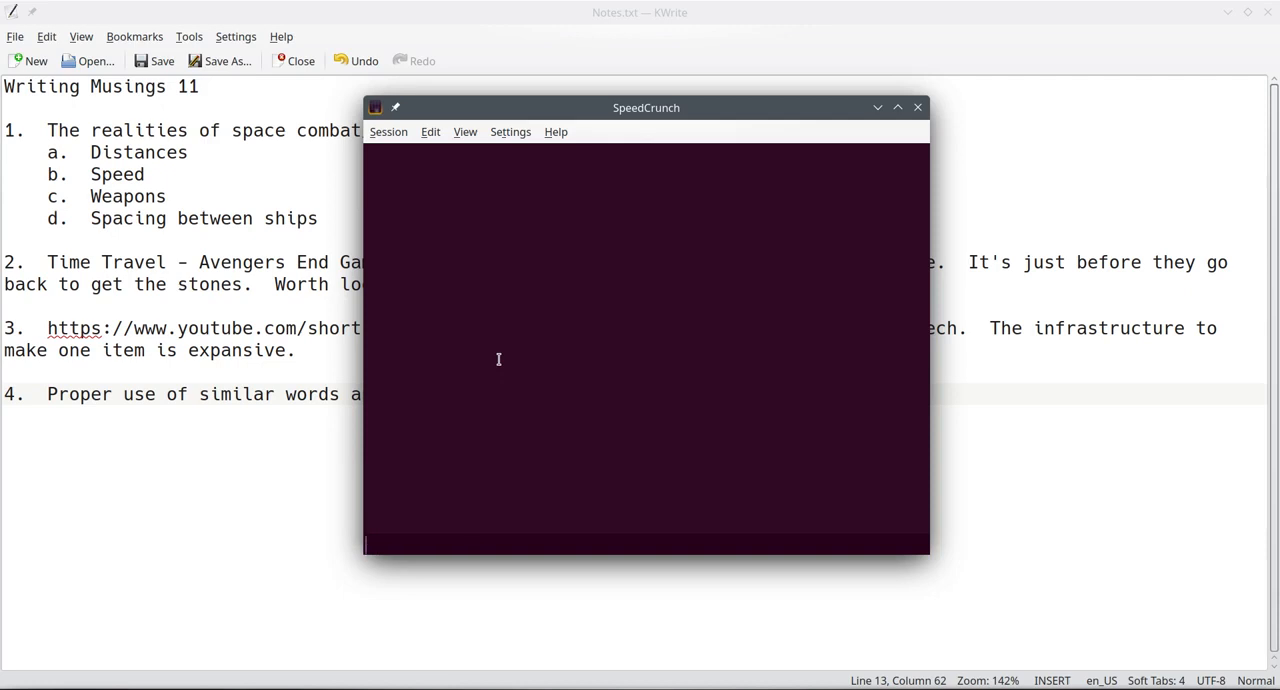
{"action": "type", "text": "60*60"}
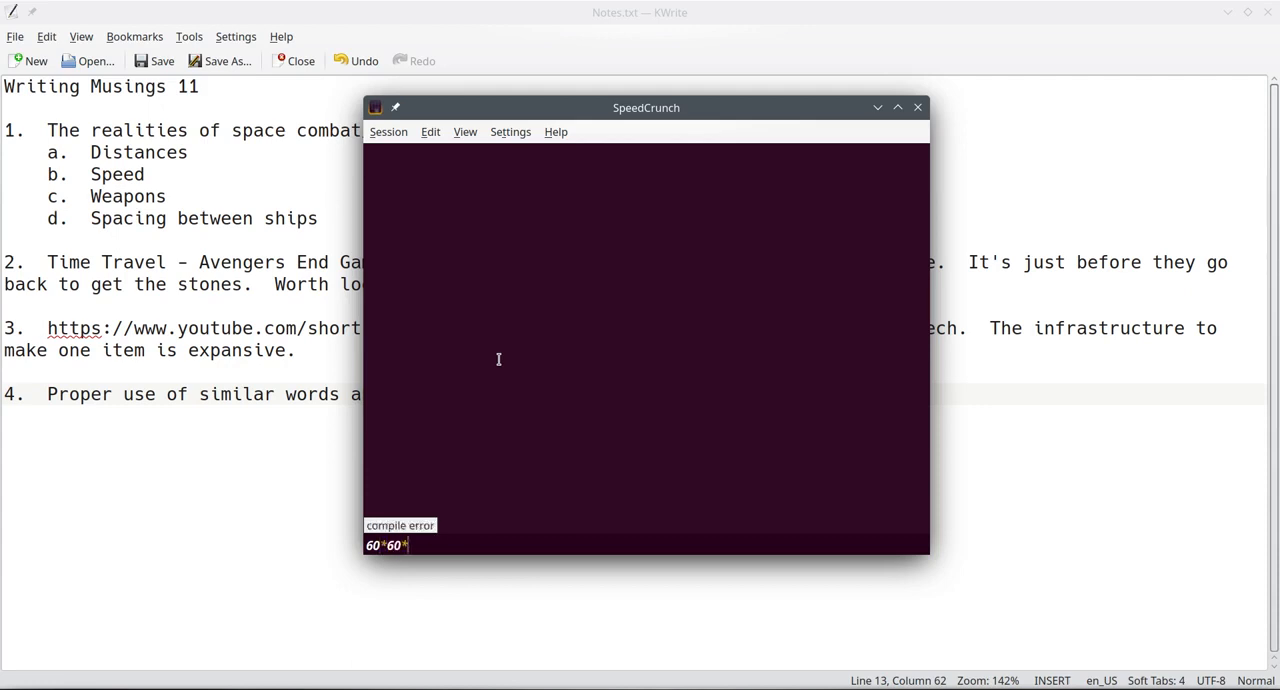
{"action": "type", "text": "*24"}
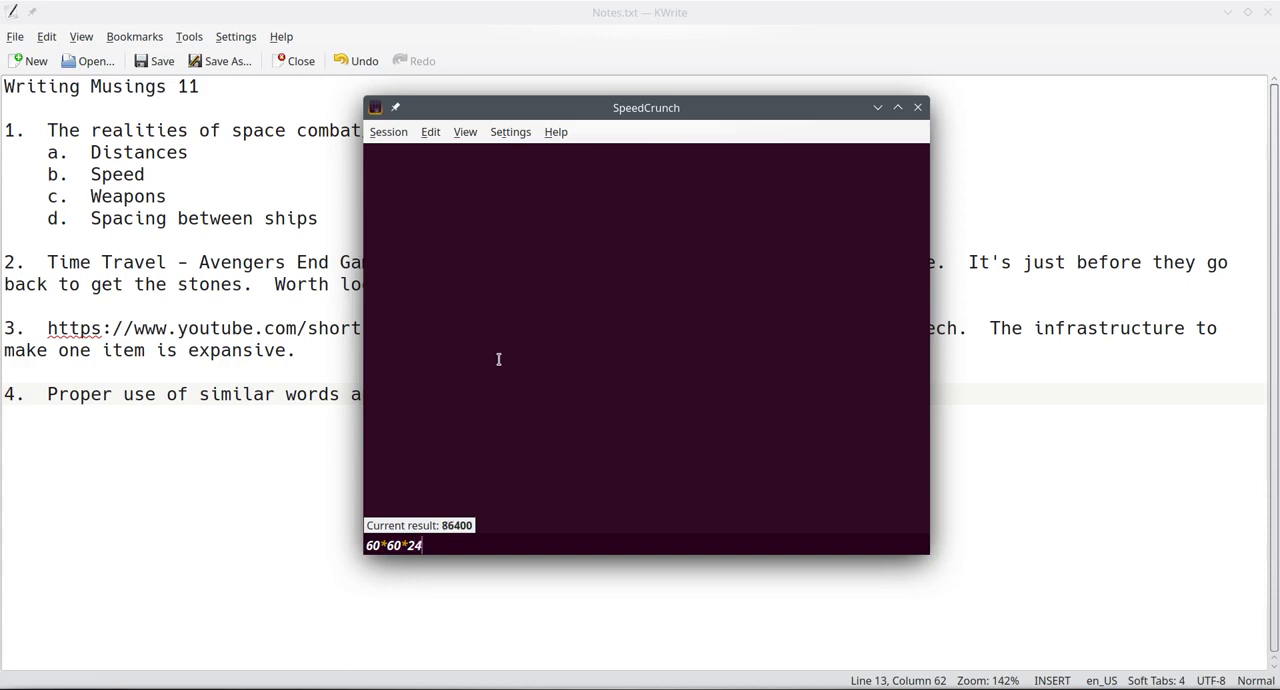
{"action": "type", "text": "*3"}
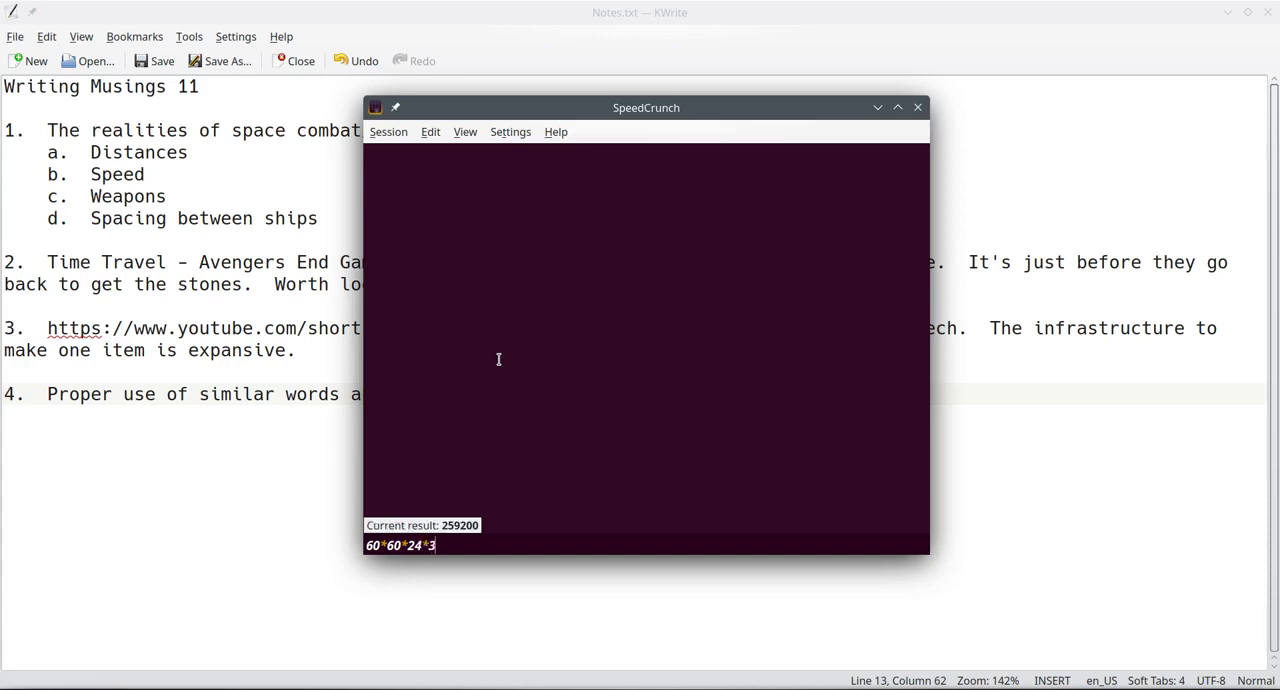
{"action": "type", "text": "65"}
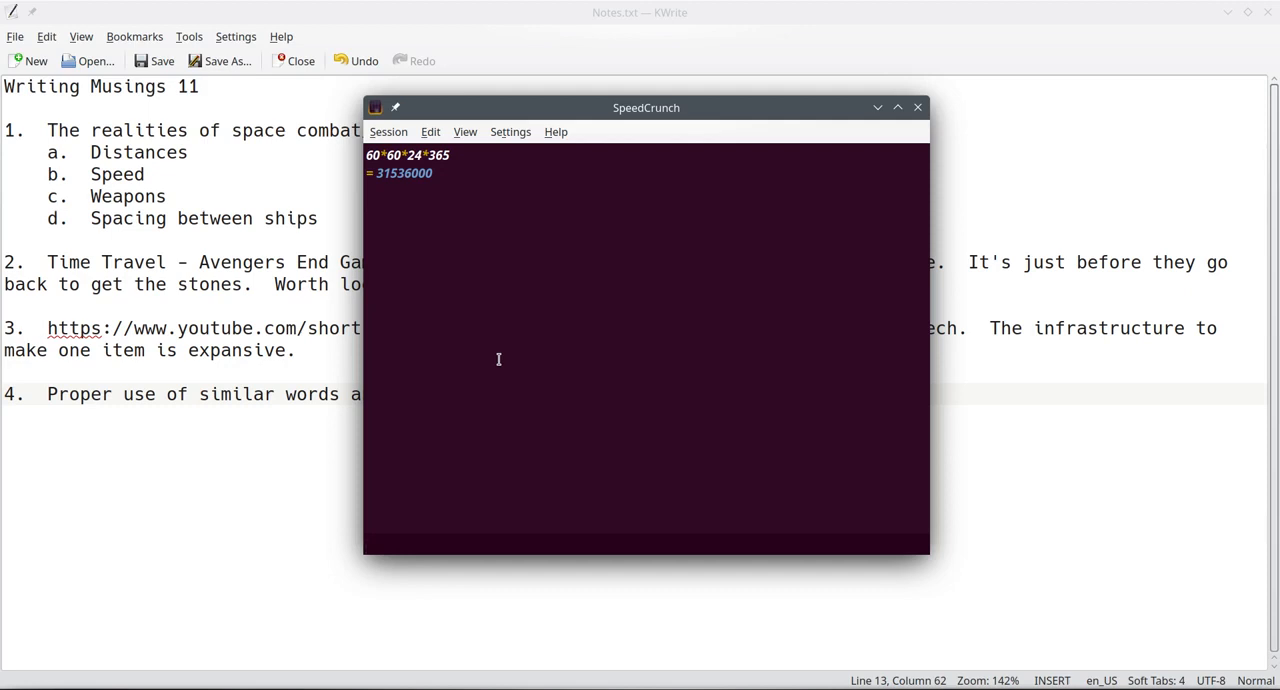
{"action": "type", "text": "150"}
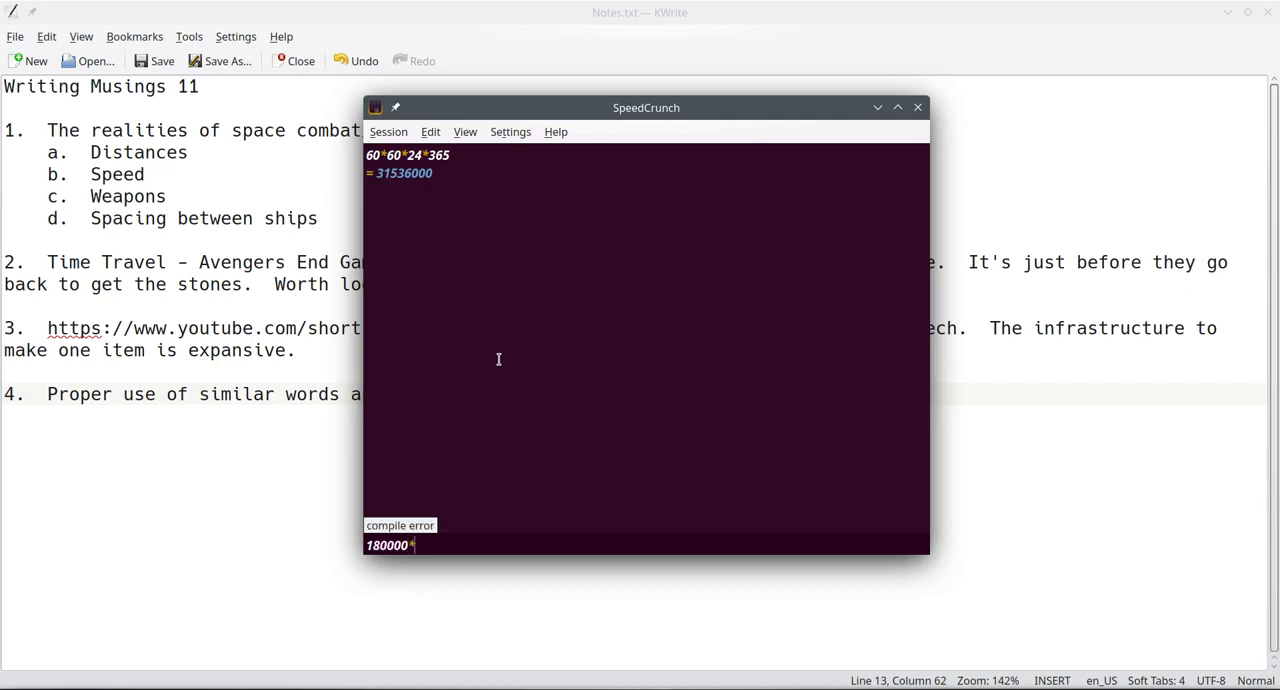
{"action": "mouse_move", "coordinate": [396, 172]}
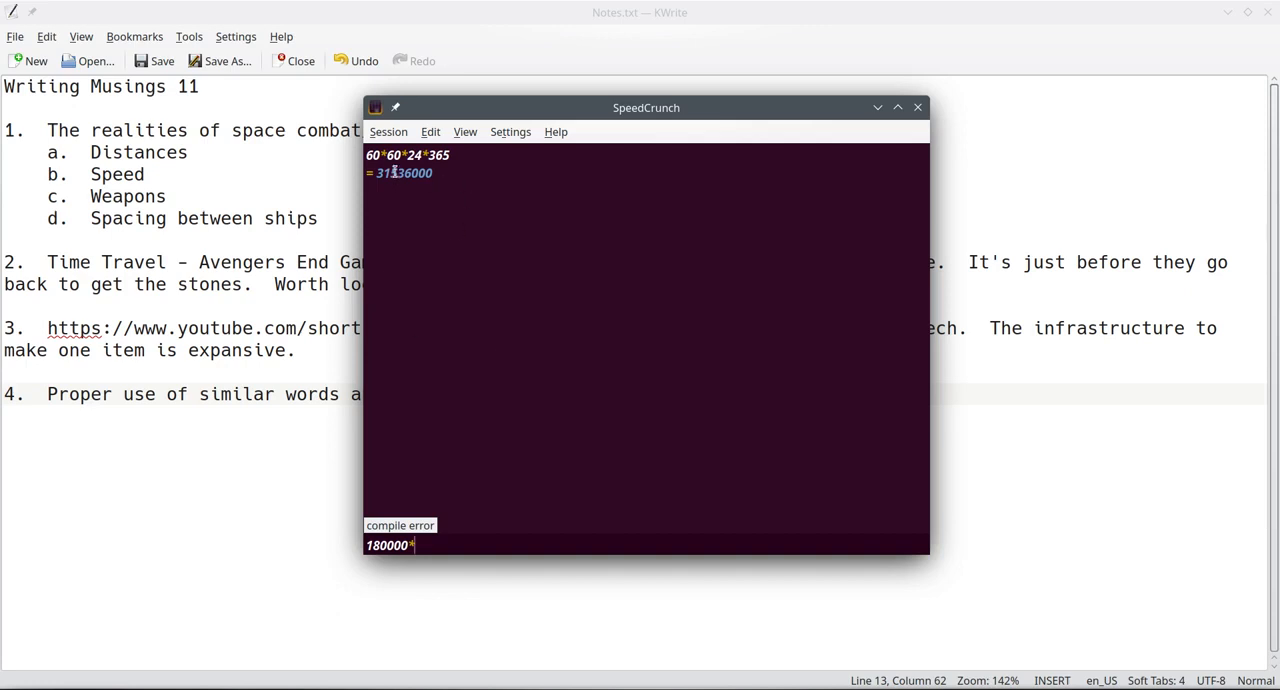
{"action": "type", "text": "*31536000"}
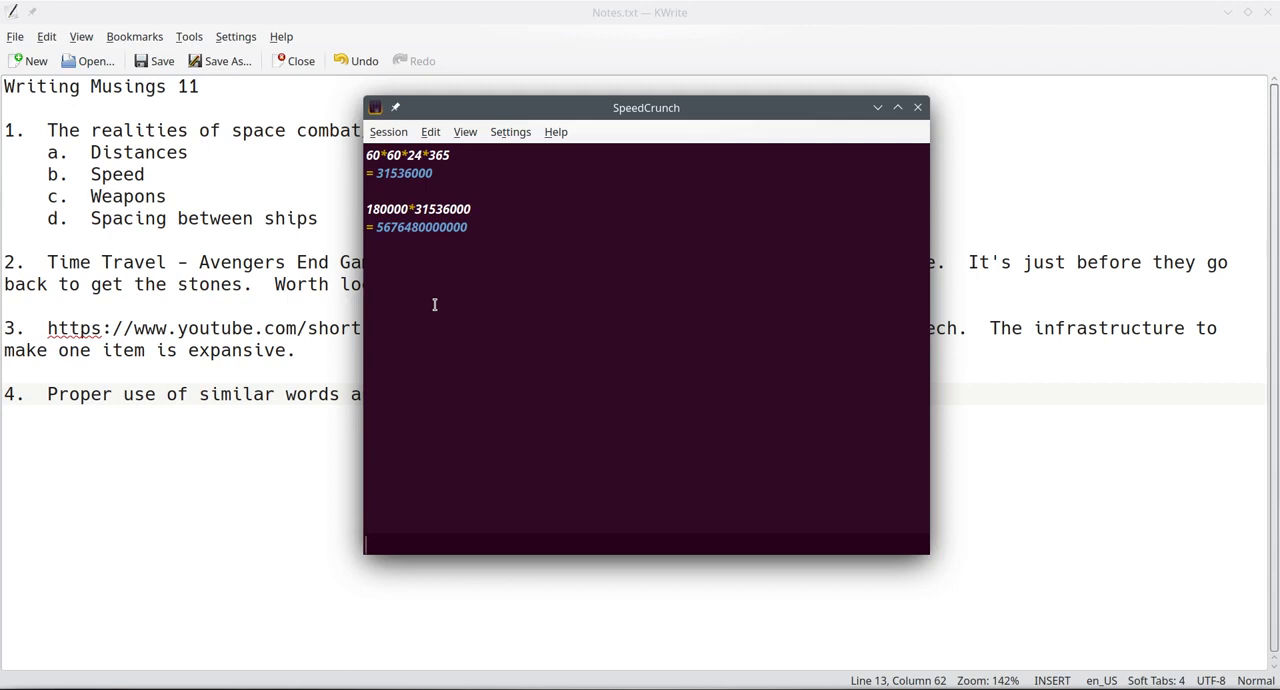
{"action": "mouse_move", "coordinate": [916, 108]}
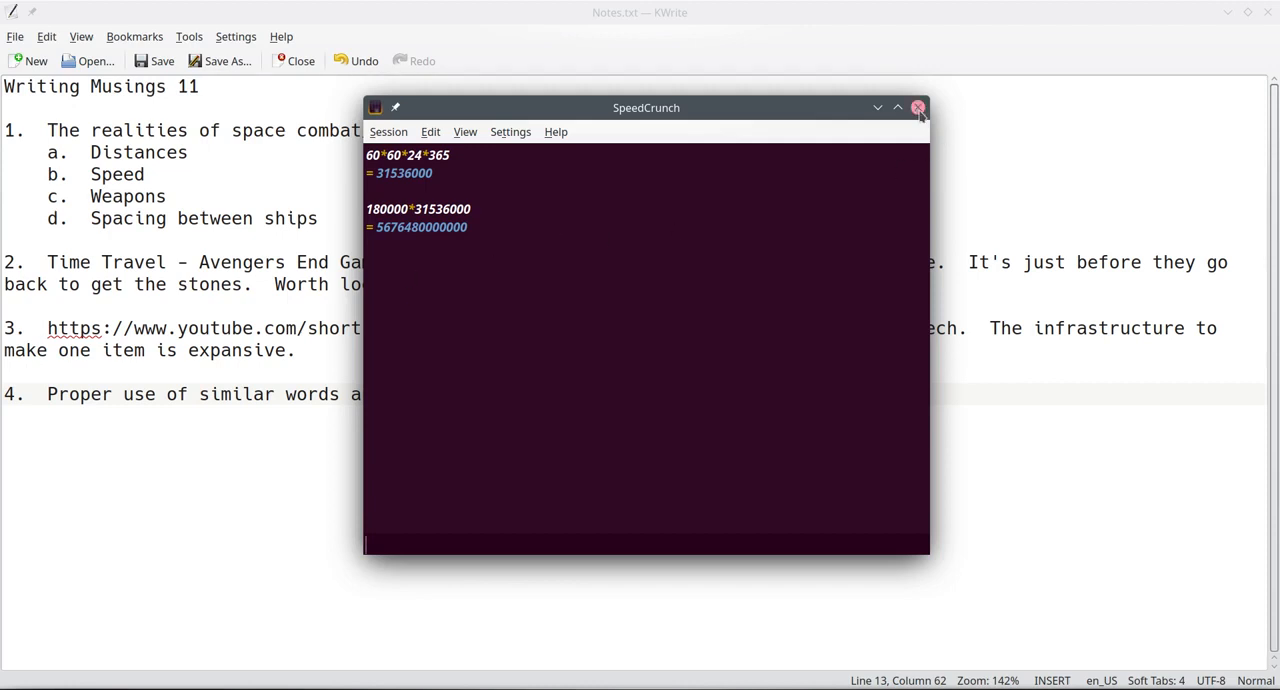
{"action": "left_click", "coordinate": [919, 107]}
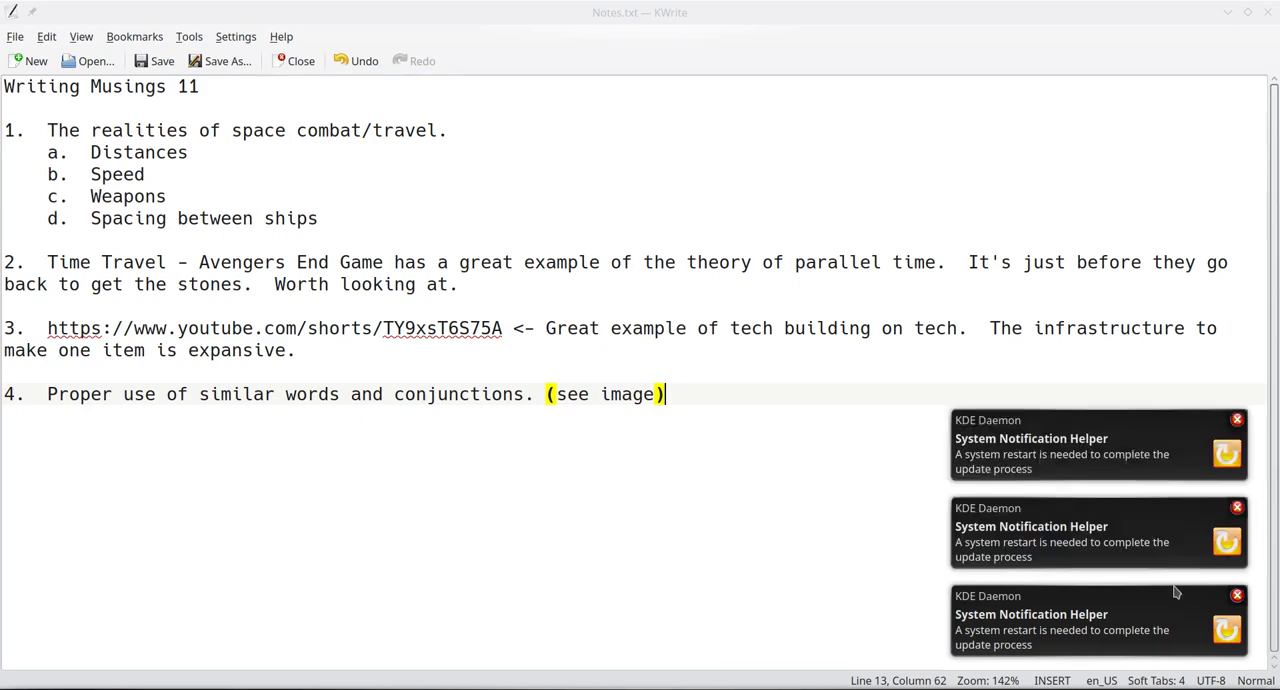
- Place the caret on a blank line below item 4 and dismiss the KDE Daemon restart notifications
{"action": "left_click", "coordinate": [1233, 416]}
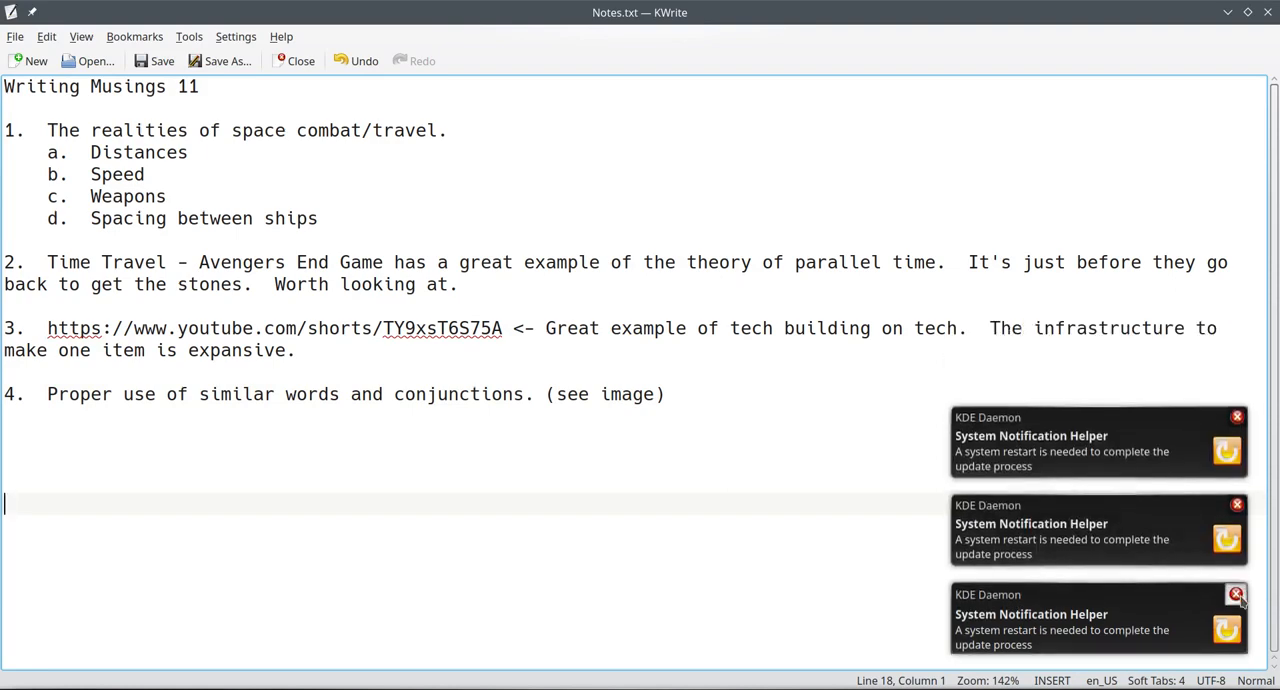
{"action": "left_click", "coordinate": [1236, 595]}
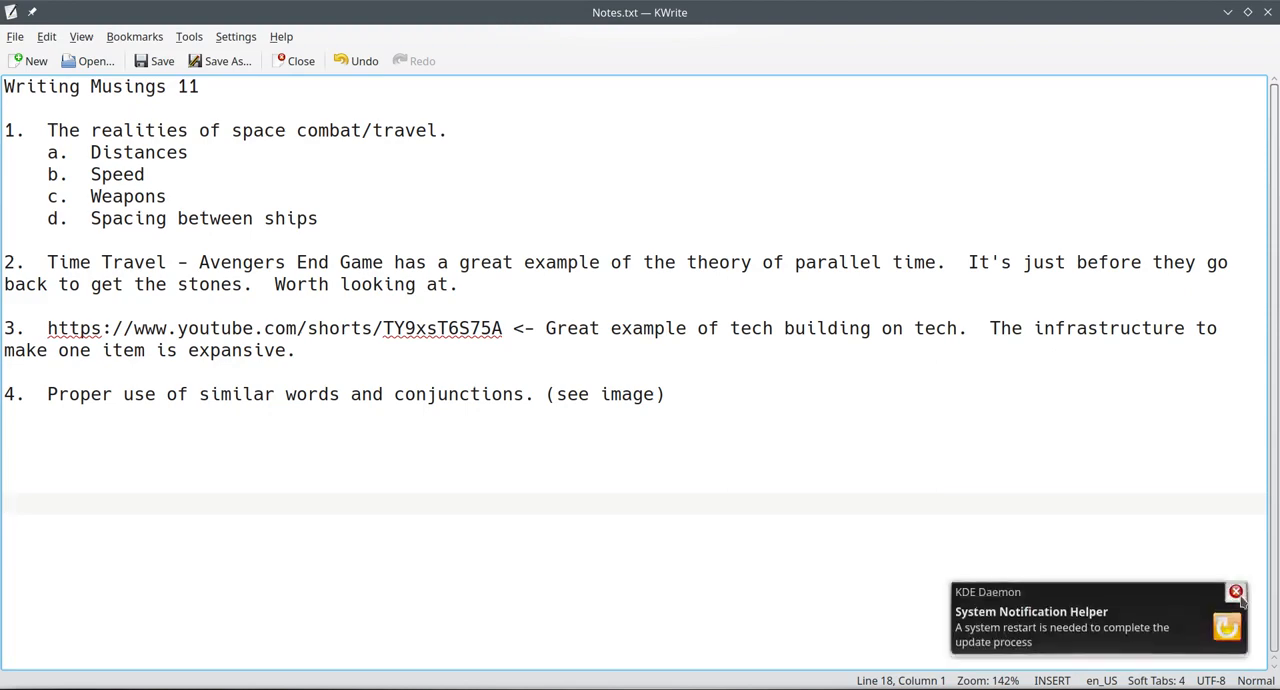
{"action": "left_click", "coordinate": [1236, 592]}
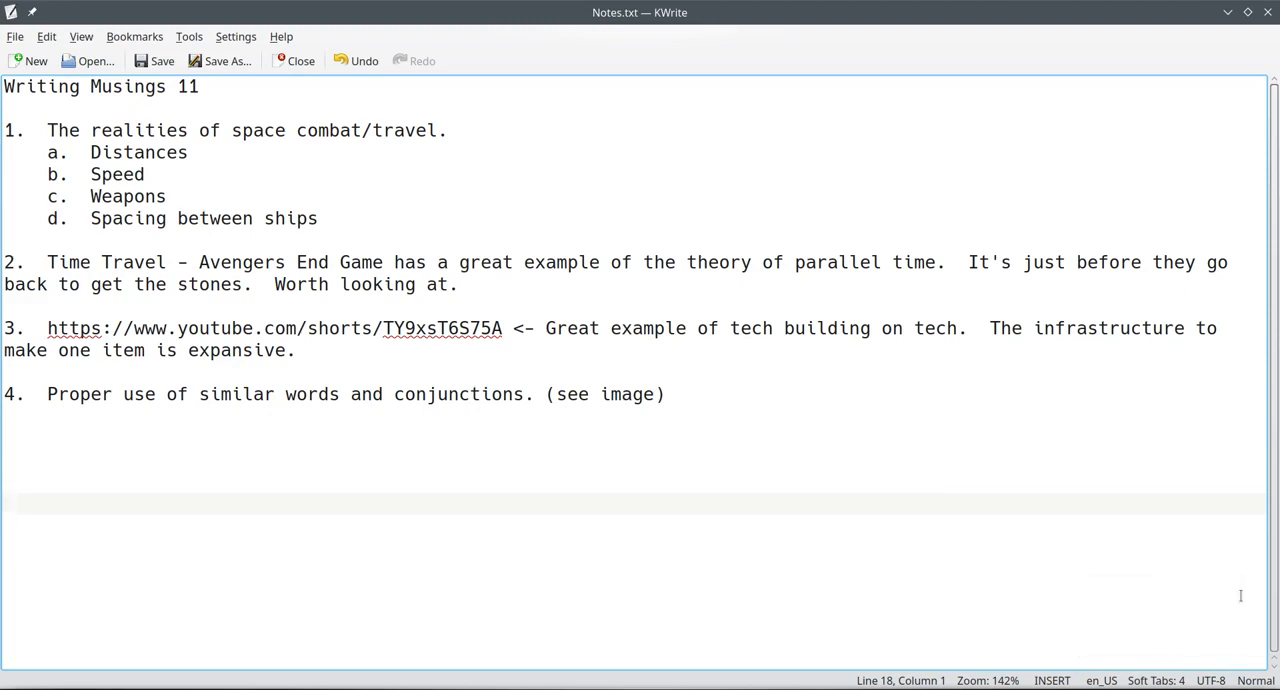
{"action": "mouse_move", "coordinate": [866, 558]}
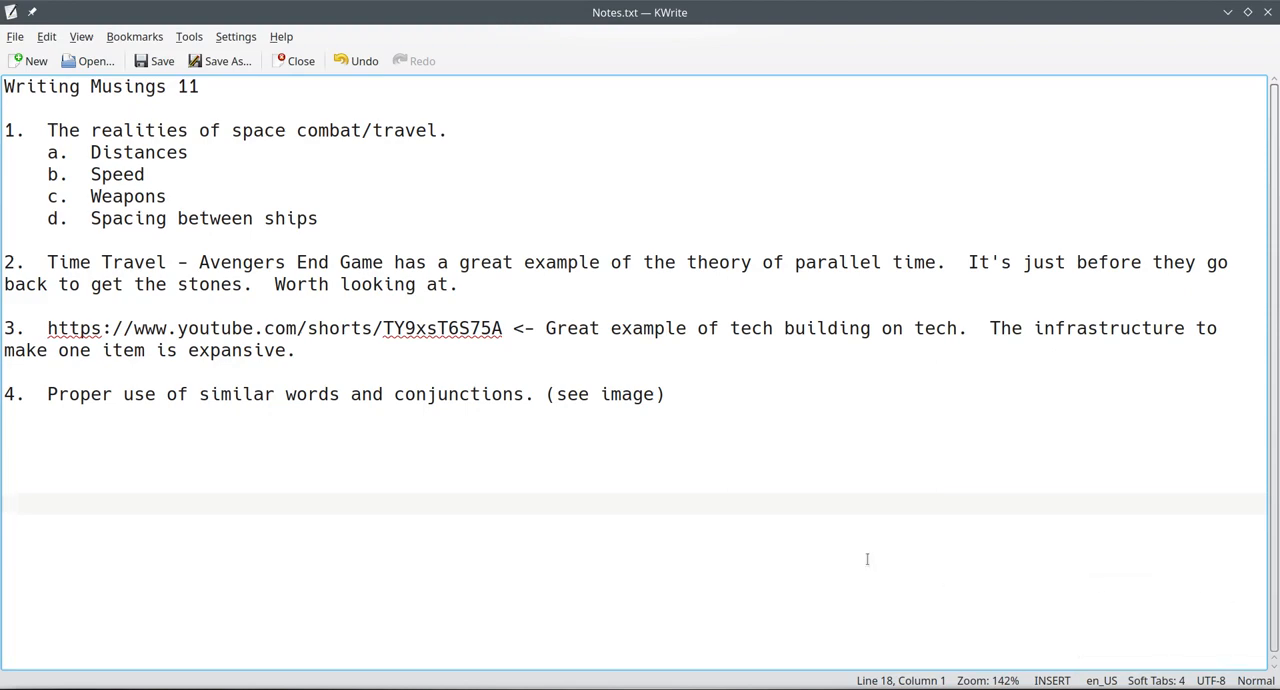
{"action": "mouse_move", "coordinate": [865, 558]}
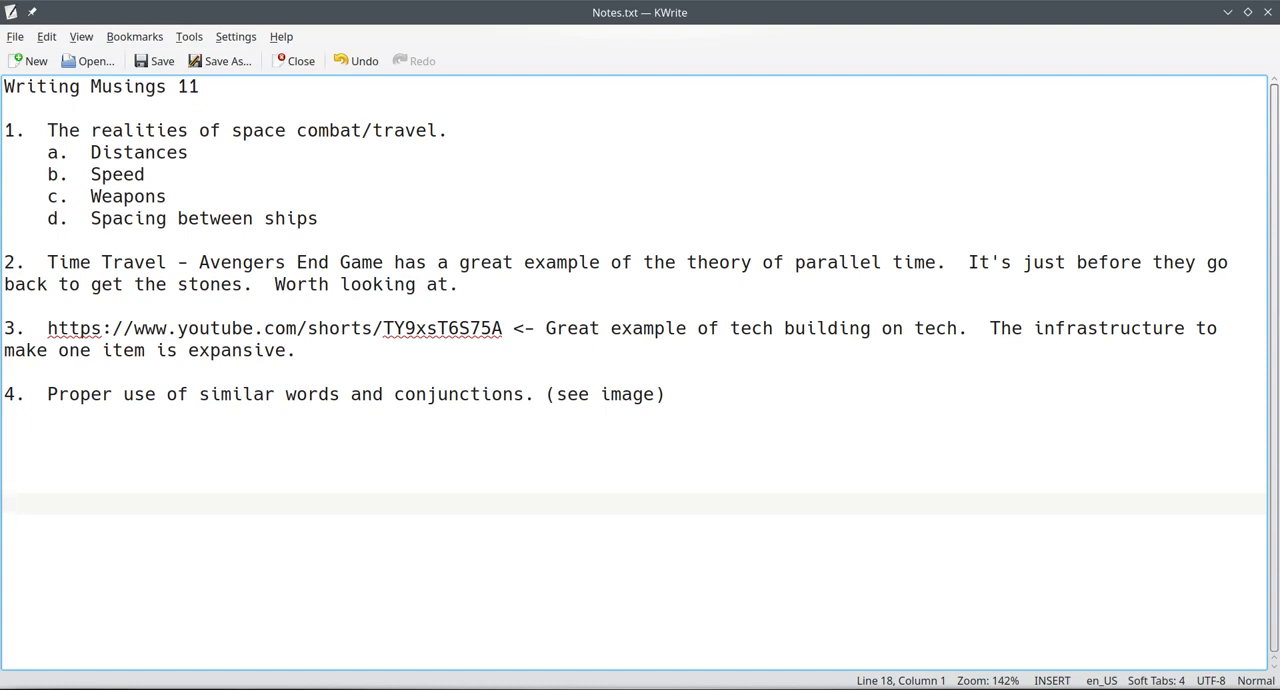
{"action": "left_click", "coordinate": [413, 328]}
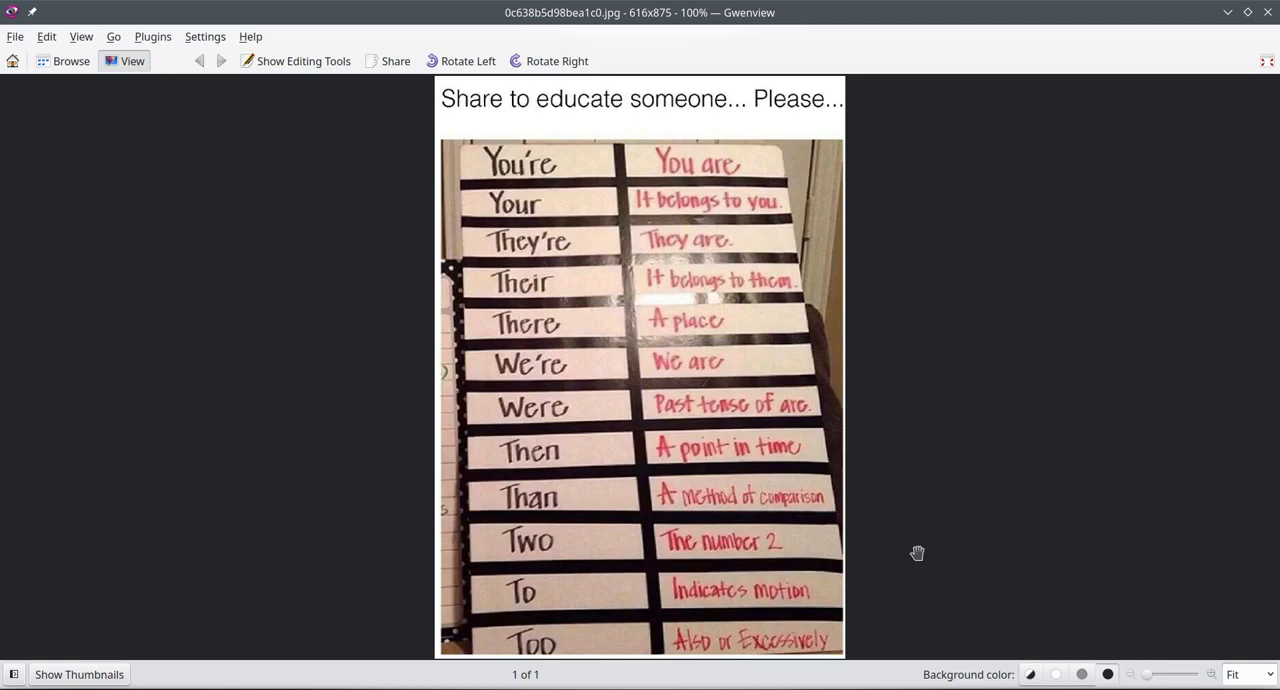
{"action": "mouse_move", "coordinate": [575, 540]}
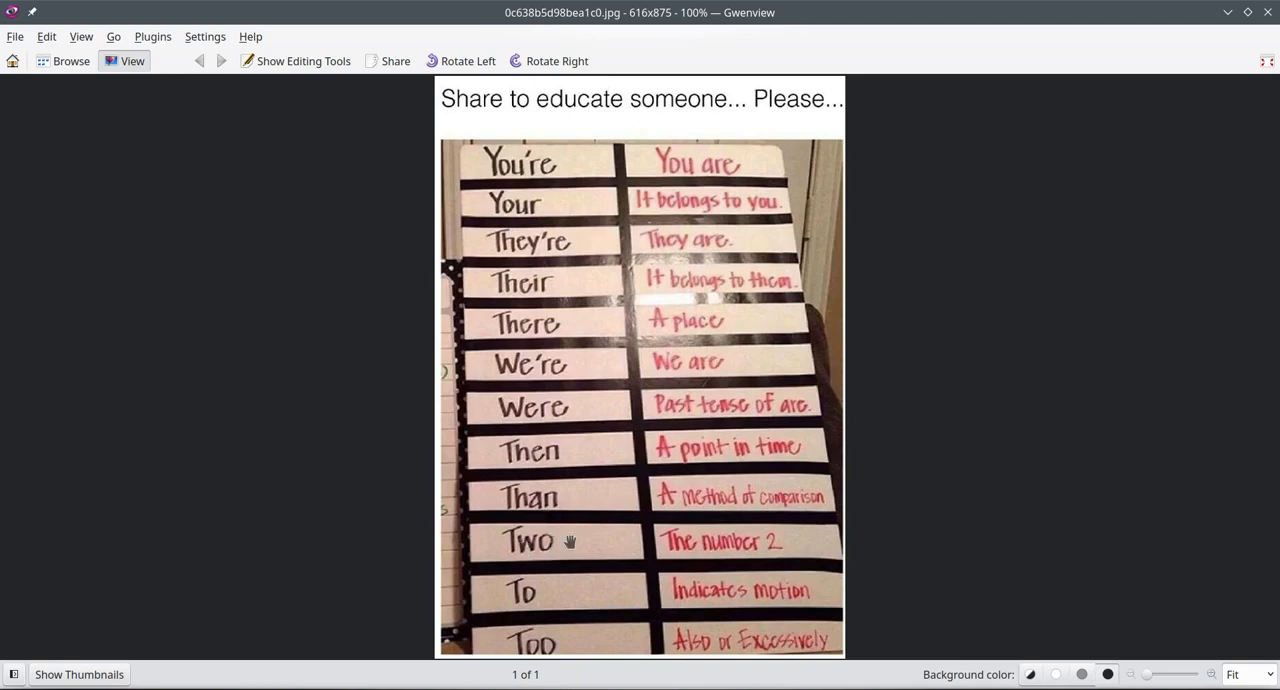
{"action": "mouse_move", "coordinate": [532, 543]}
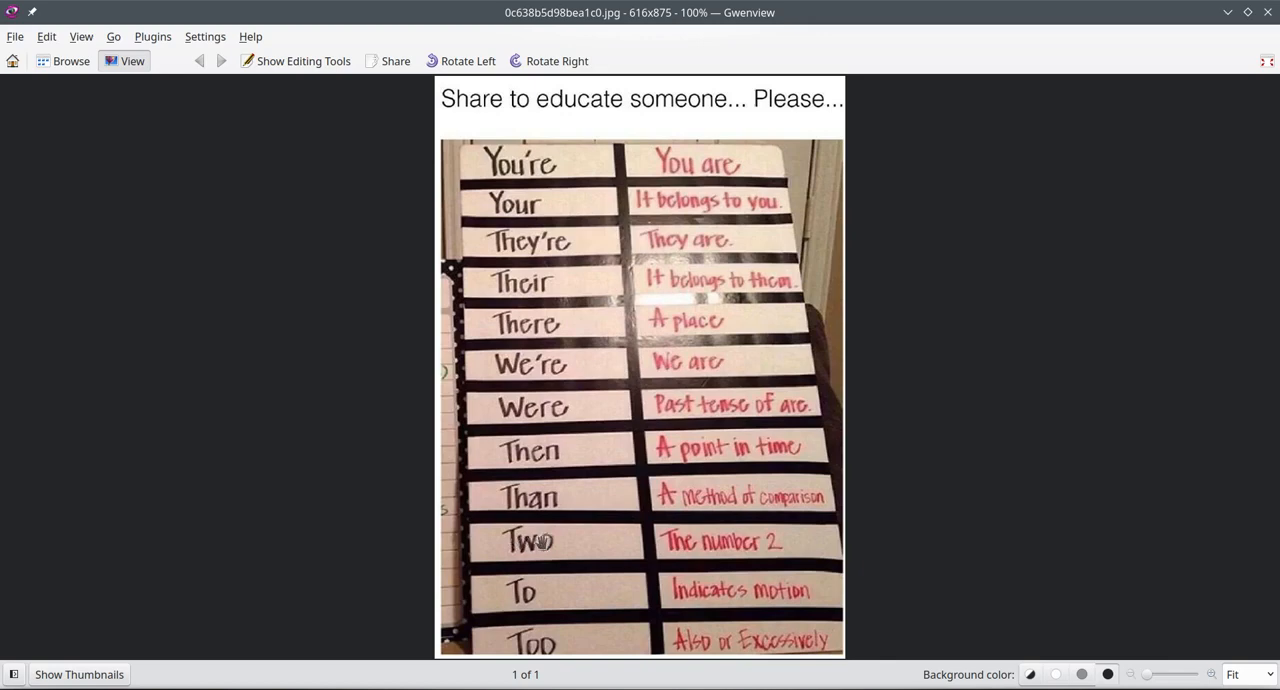
{"action": "mouse_move", "coordinate": [612, 550]}
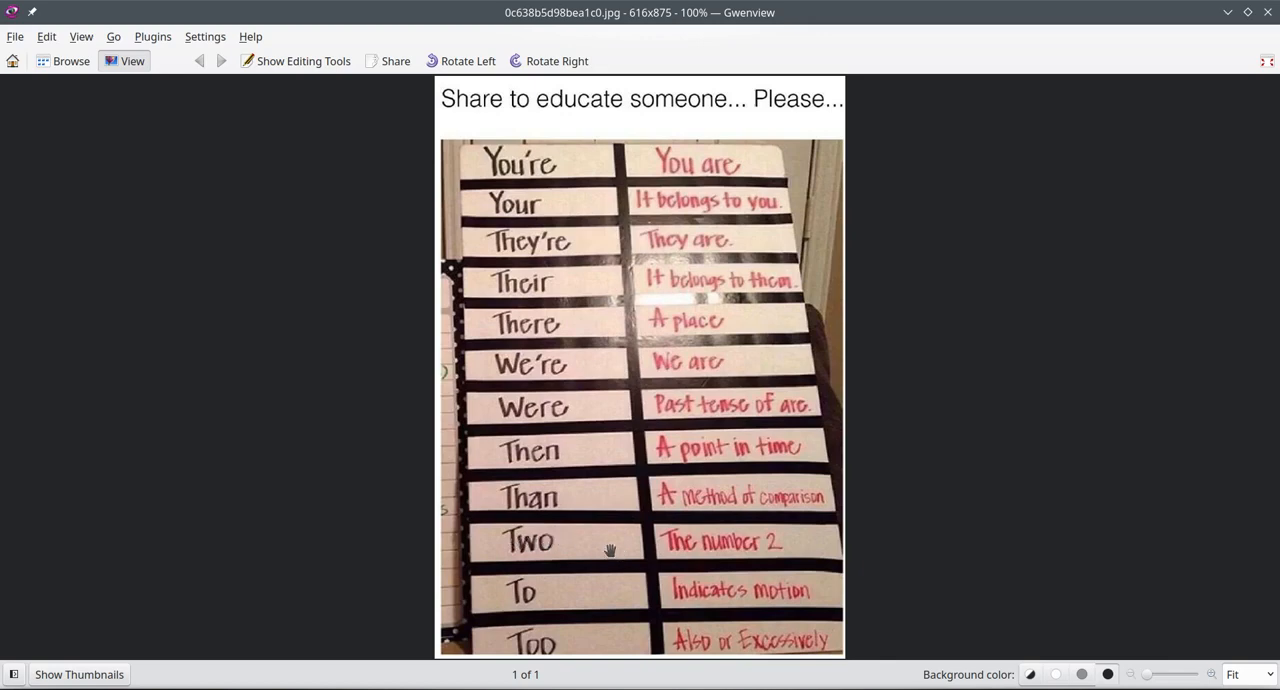
{"action": "mouse_move", "coordinate": [603, 547]}
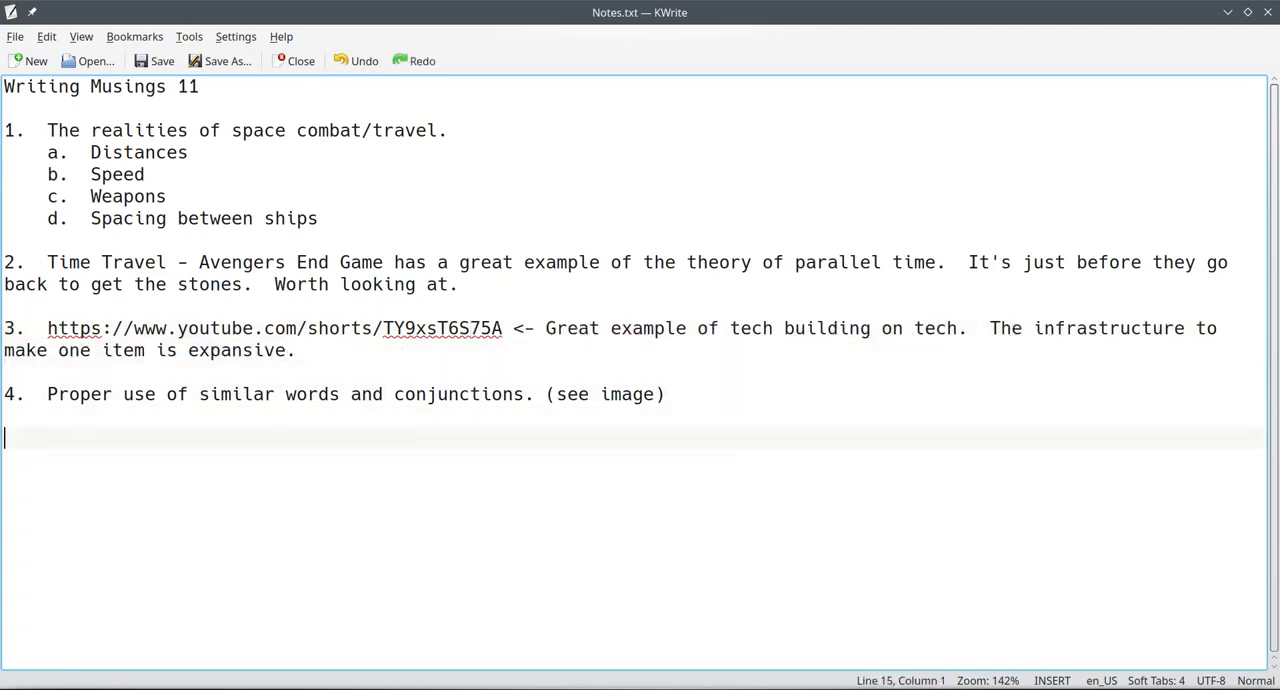
- Type 'cloths' and 'clothes' on separate lines beneath item 4
{"action": "type", "text": "cloths"}
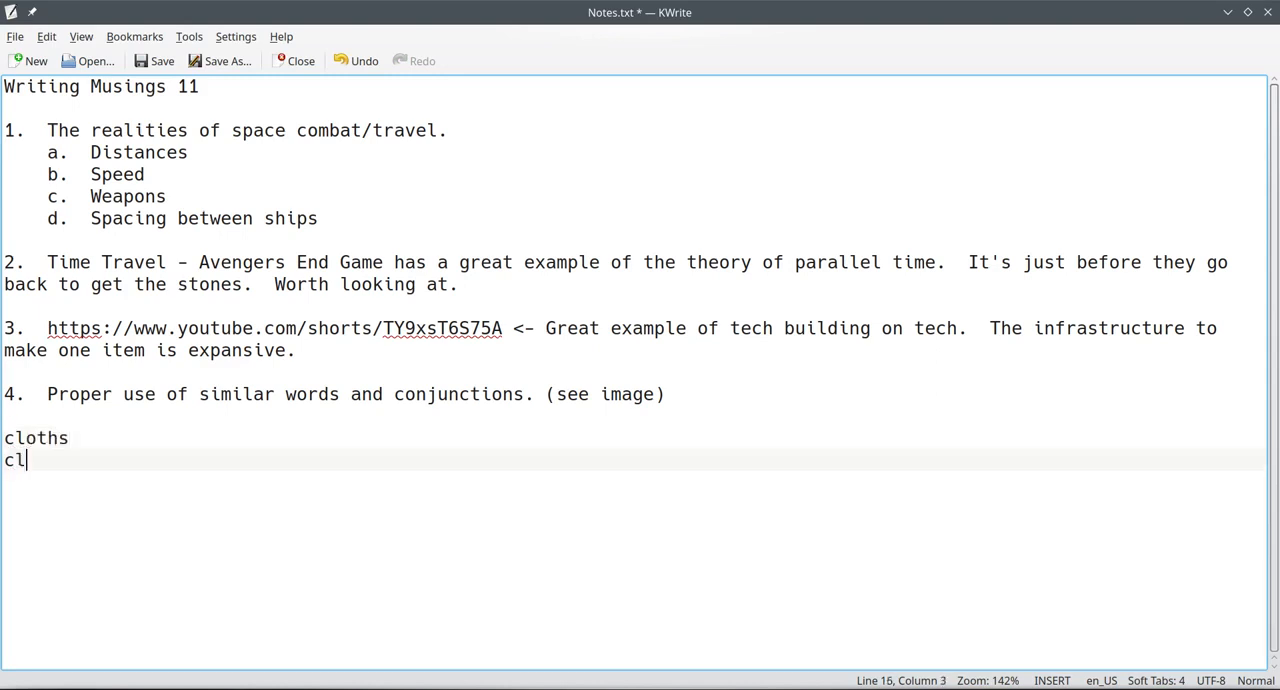
{"action": "type", "text": "othes"}
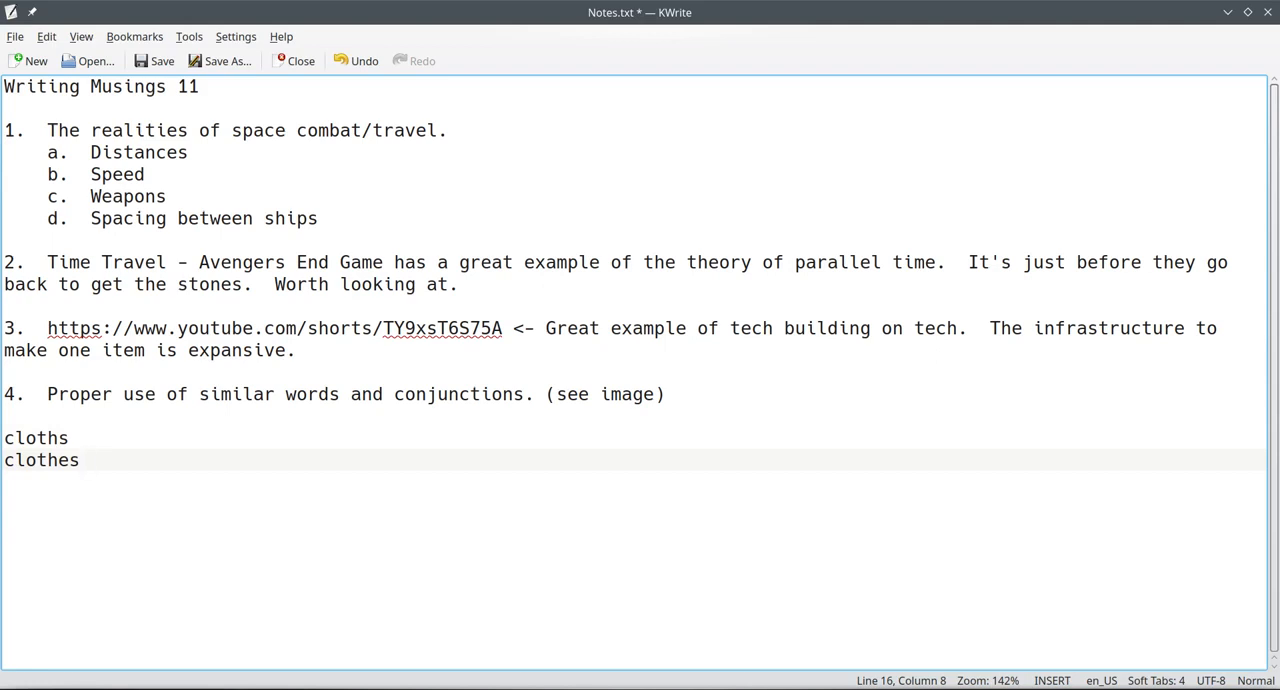
{"action": "left_click", "coordinate": [50, 437]}
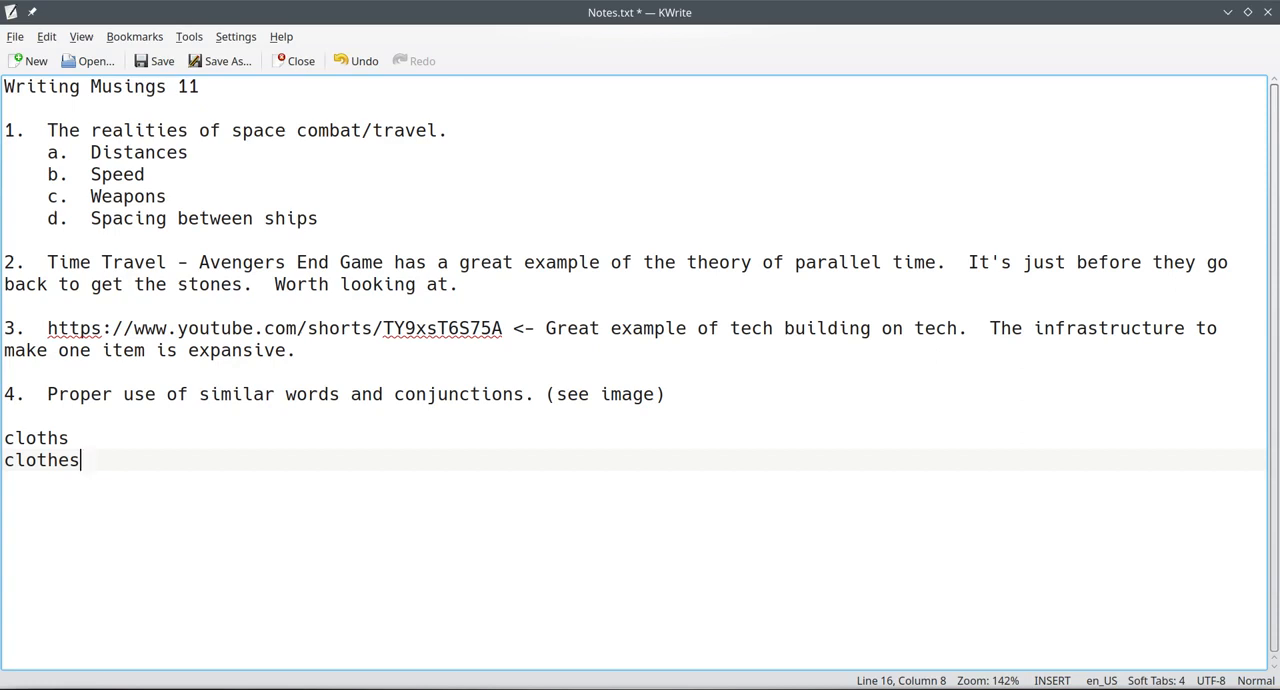
{"action": "mouse_move", "coordinate": [902, 437]}
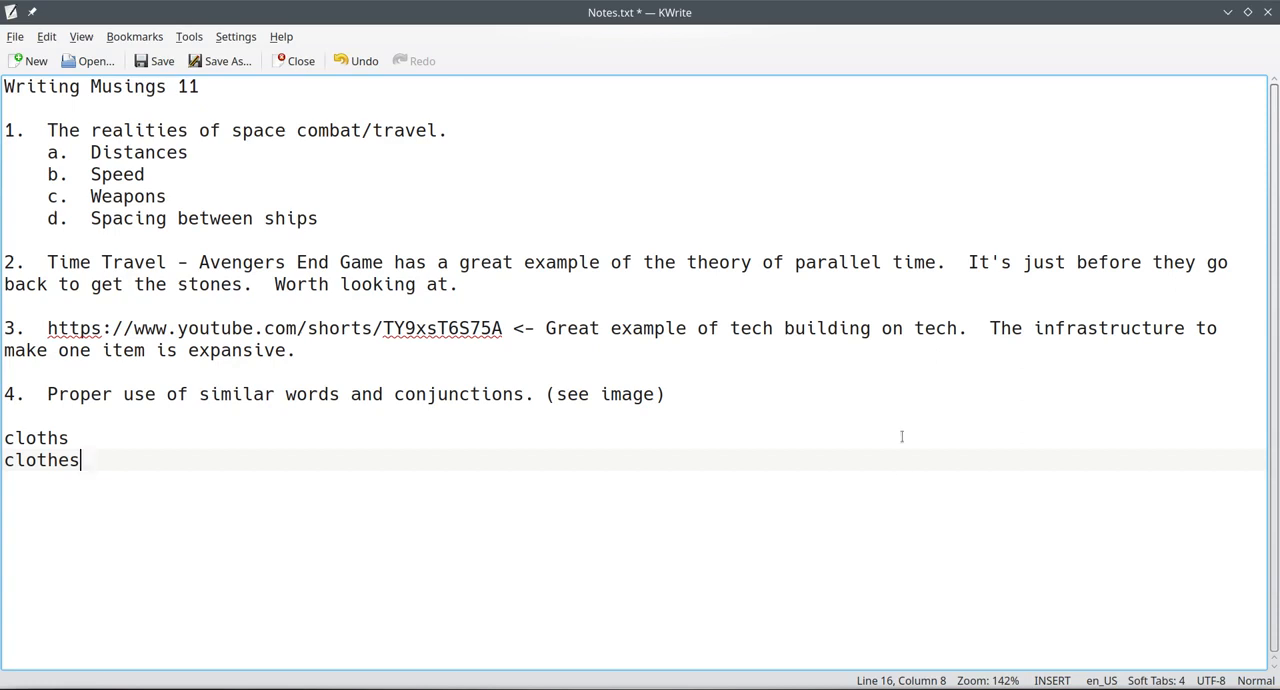